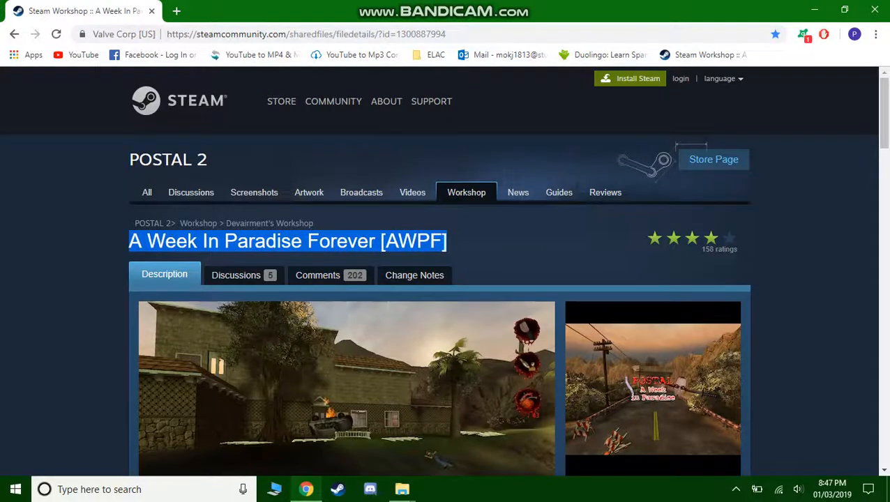
# Step: Review the POSTAL2Complete contents and return up to the Downloads folder
pyautogui.scroll(-3)
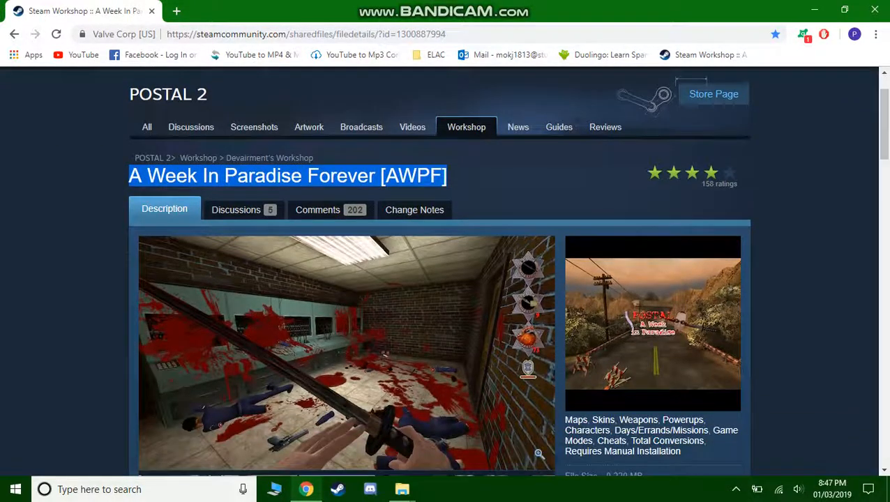
pyautogui.scroll(-3)
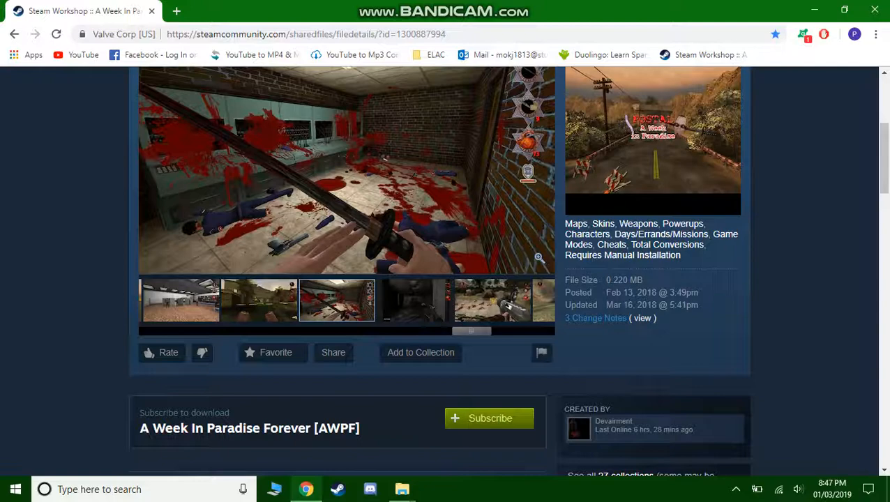
pyautogui.scroll(-3)
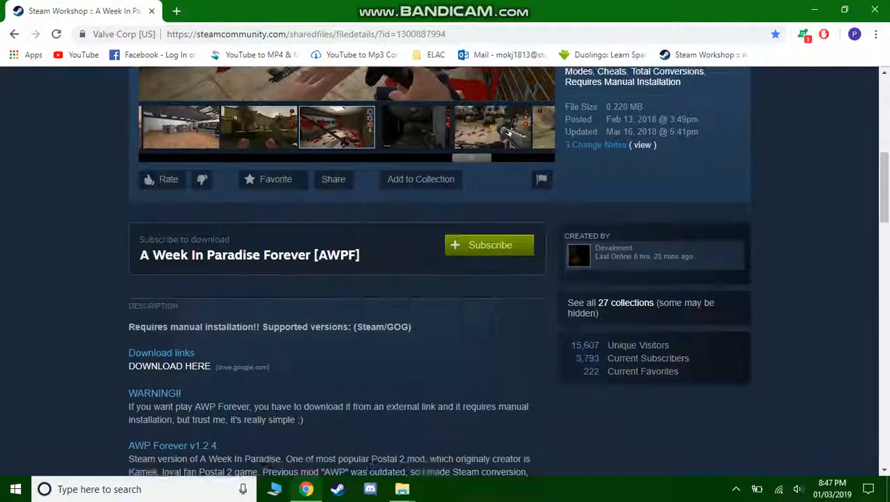
pyautogui.scroll(-3)
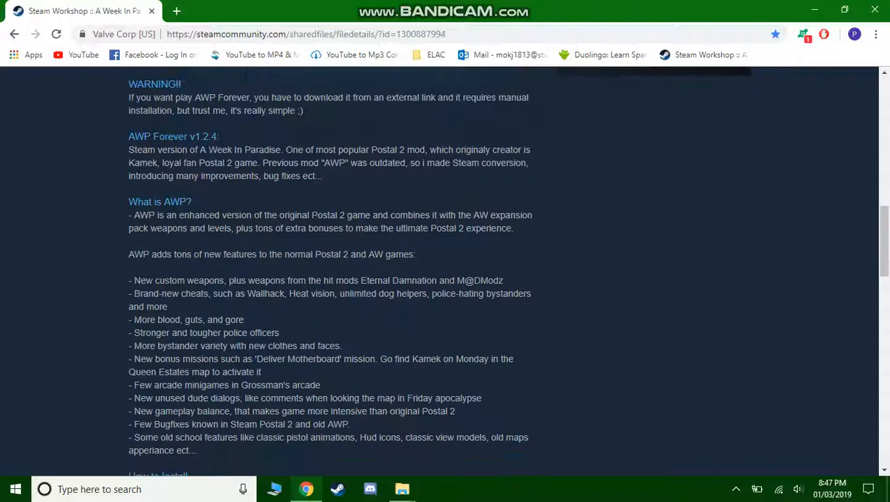
pyautogui.scroll(-3)
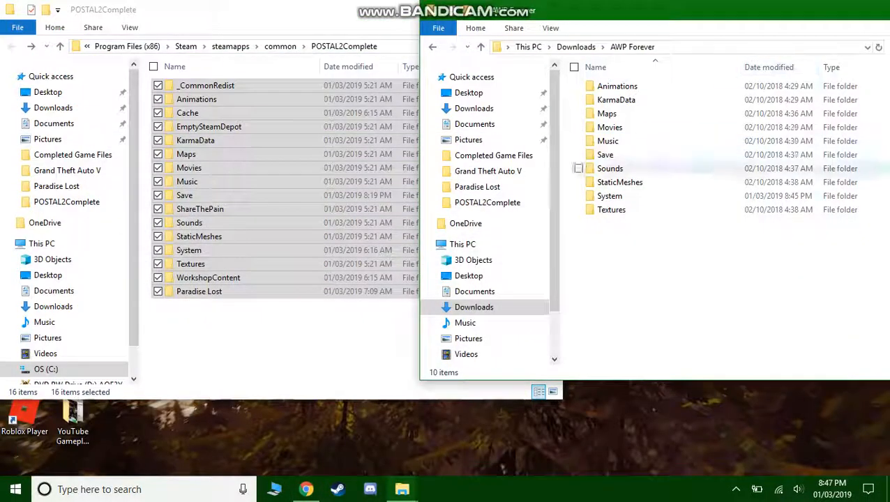
pyautogui.click(480, 47)
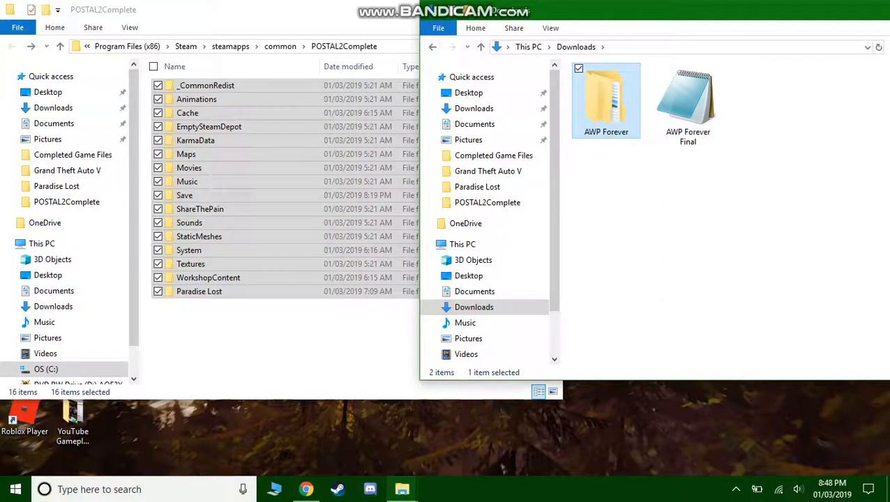
# Step: Move AWP Forever into POSTAL2Complete and Paradise Lost out onto the desktop
pyautogui.rightClick(688, 105)
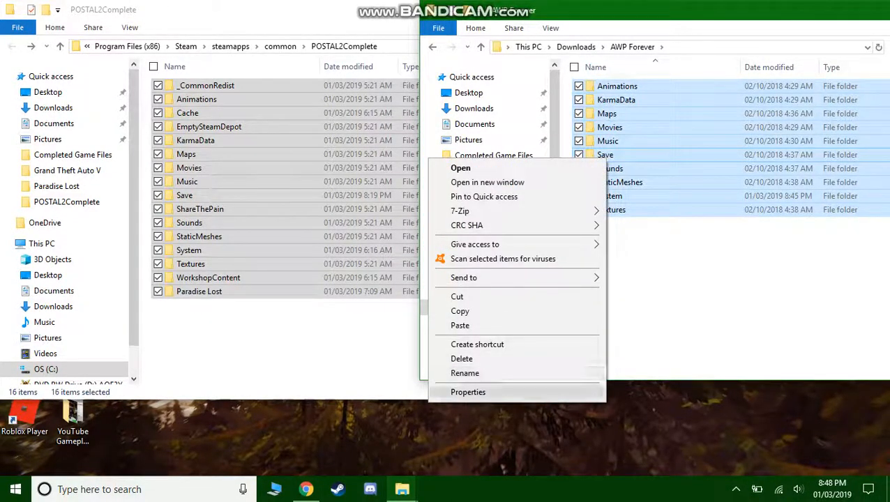
pyautogui.click(468, 392)
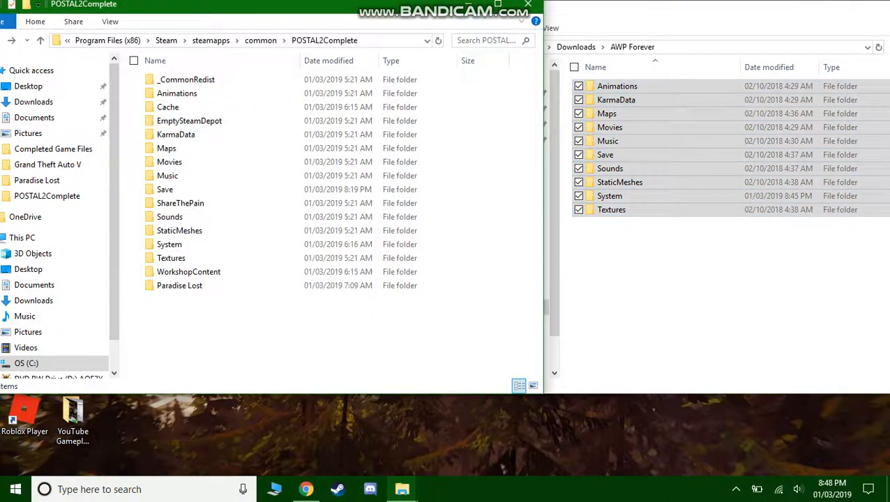
pyautogui.click(176, 134)
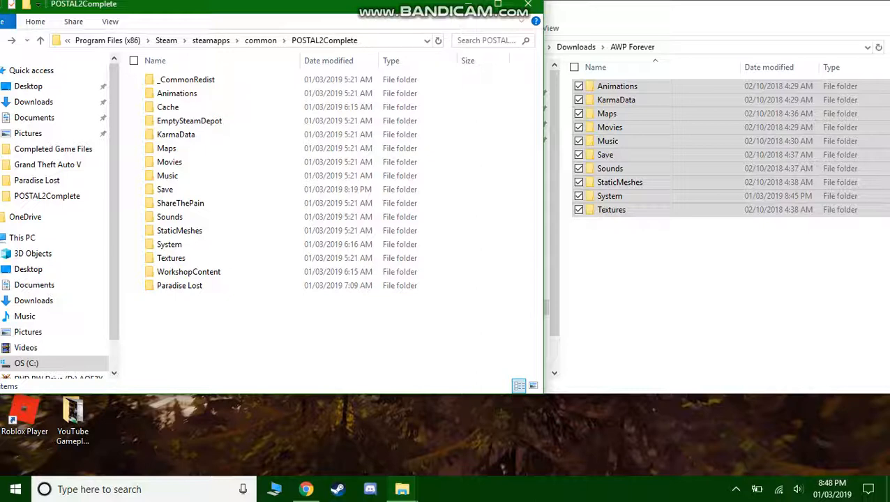
pyautogui.moveTo(736, 488)
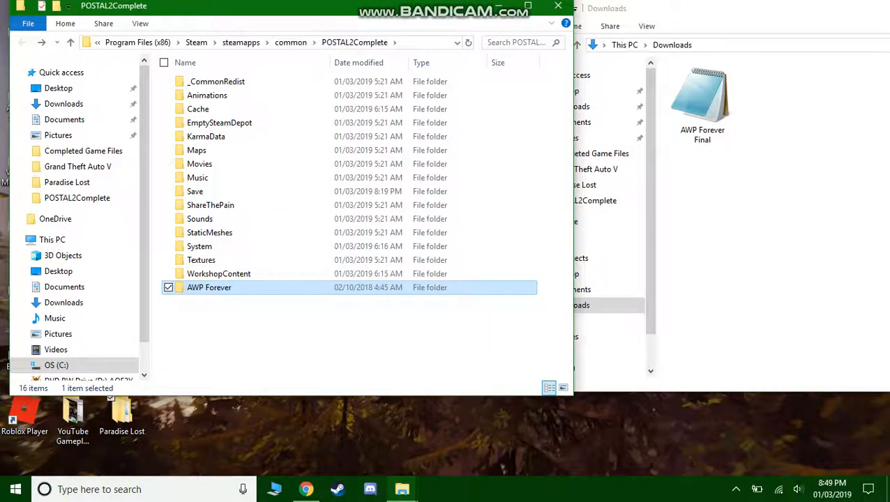
pyautogui.doubleClick(209, 287)
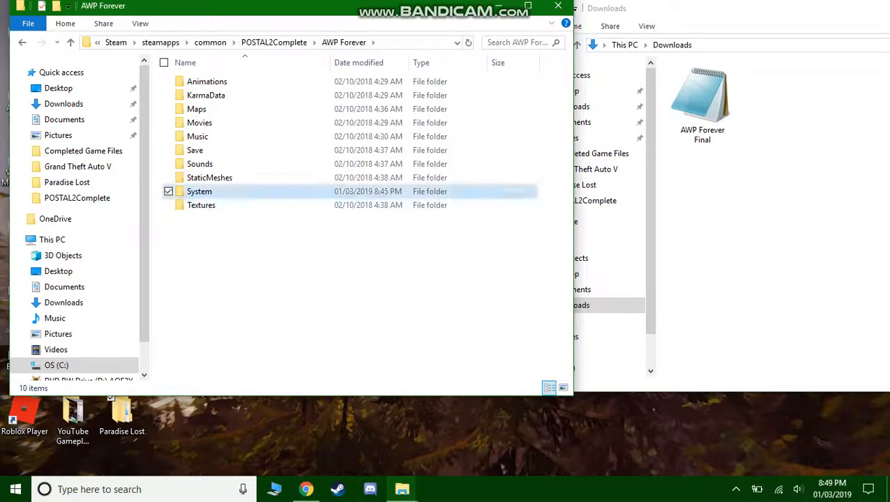
pyautogui.doubleClick(200, 191)
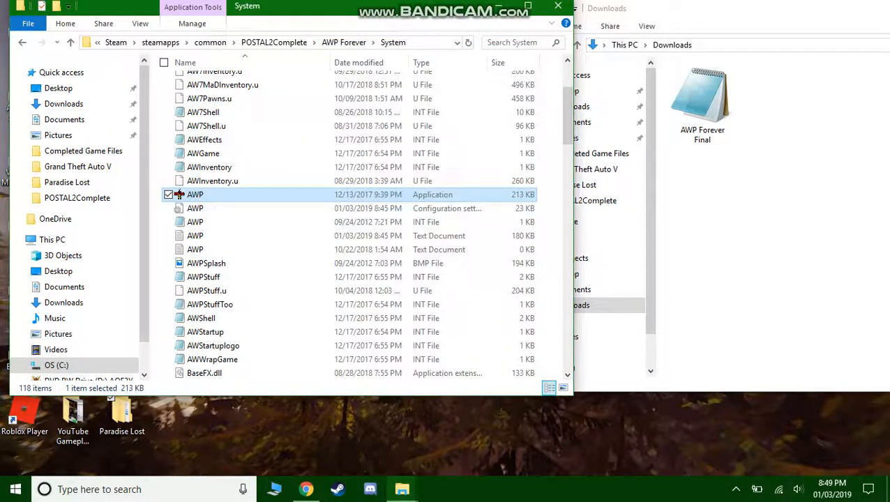
pyautogui.doubleClick(195, 195)
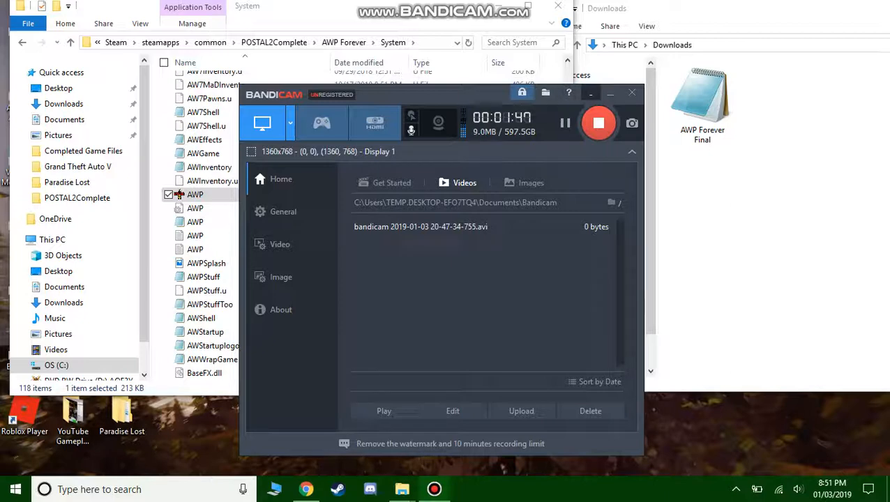
pyautogui.click(611, 92)
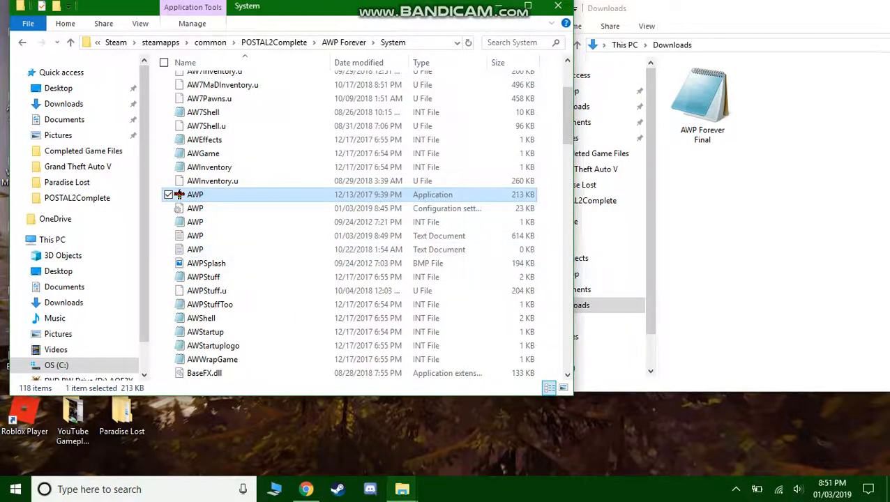
pyautogui.doubleClick(196, 195)
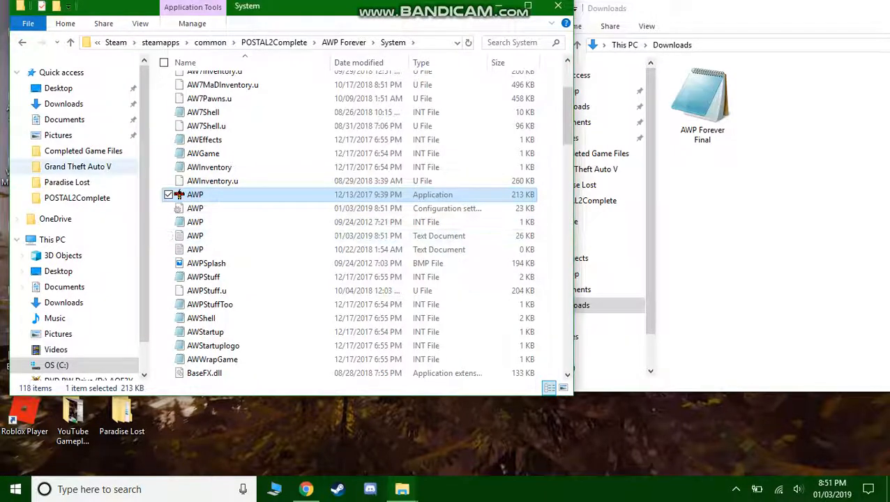
pyautogui.click(21, 42)
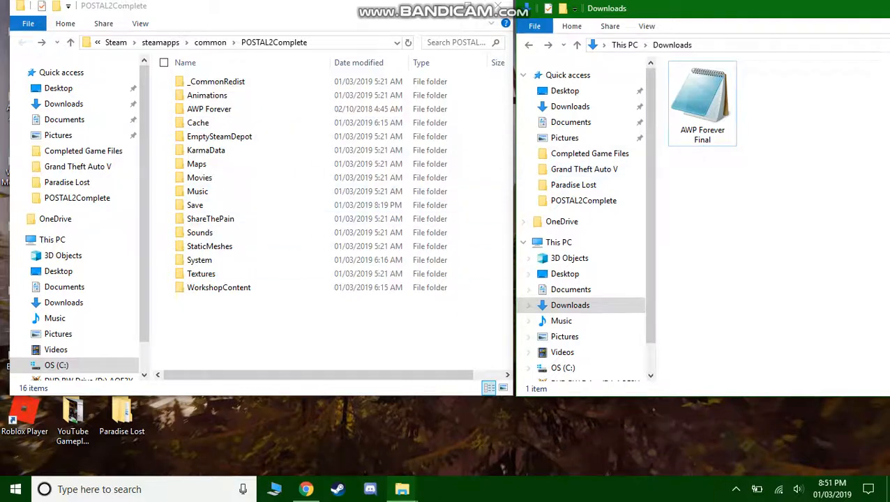
# Step: Move AWP Forever back into Downloads and show its contents beside POSTAL2Complete
pyautogui.click(184, 62)
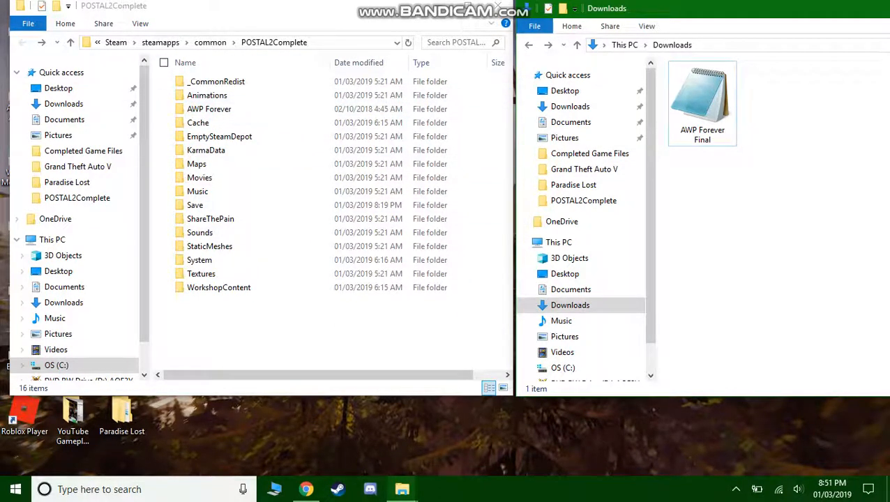
pyautogui.moveTo(209, 109); pyautogui.dragTo(781, 139)
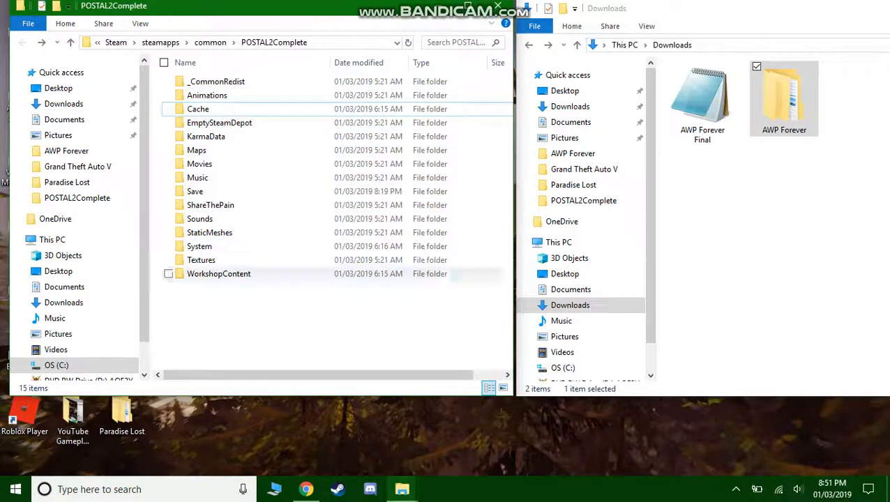
pyautogui.click(217, 273)
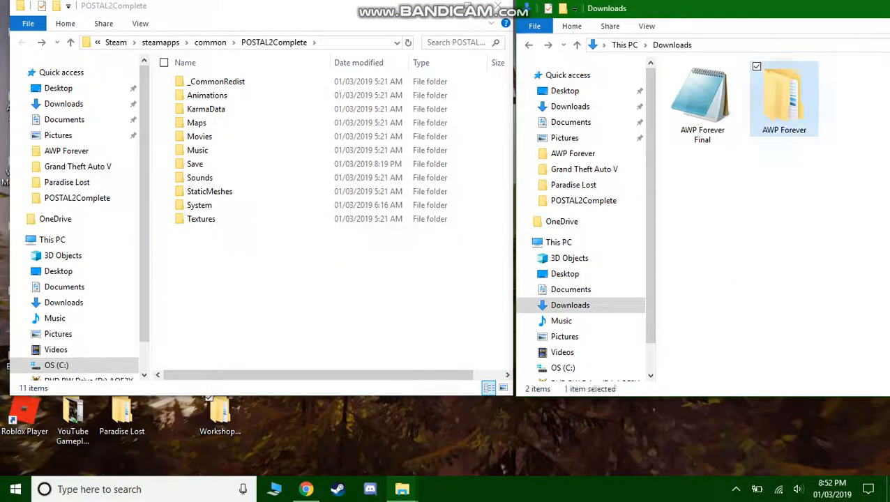
pyautogui.doubleClick(784, 97)
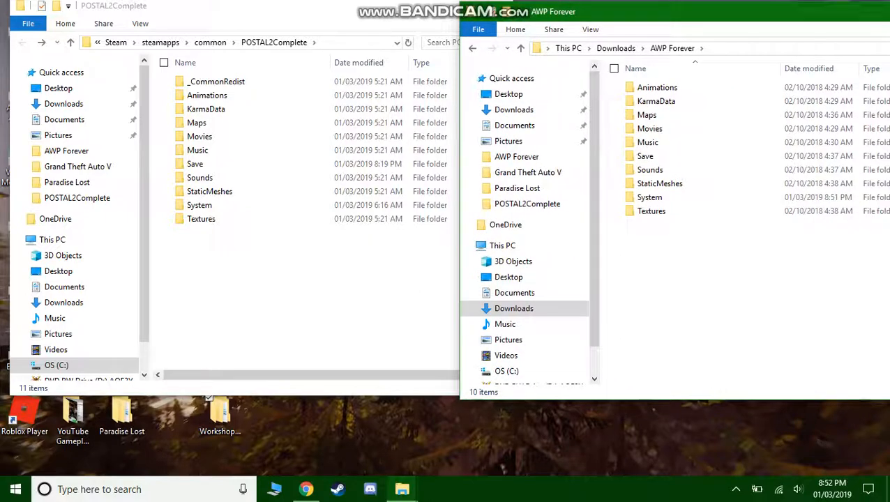
# Step: Close both folder windows to return to the desktop
pyautogui.rightClick(216, 81)
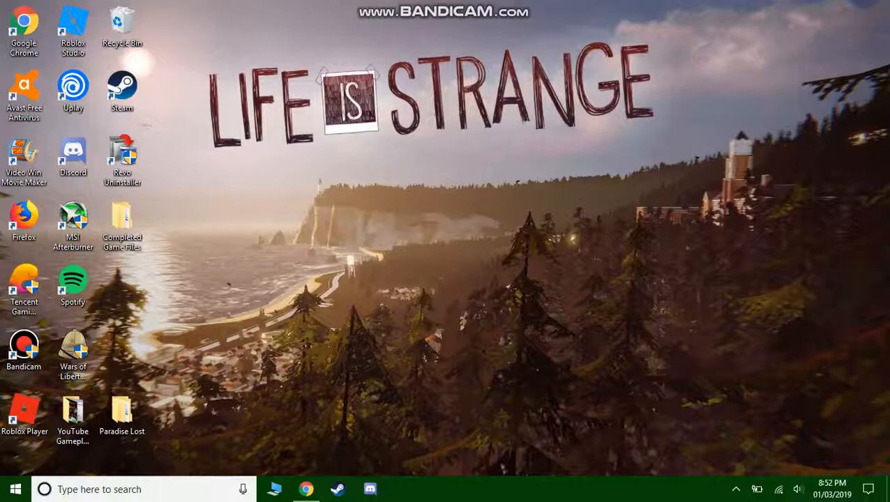
# Step: Navigate Completed Game Files > AWP Forever Final (Done) > AWP Forever > System and launch AWP.exe
pyautogui.doubleClick(122, 220)
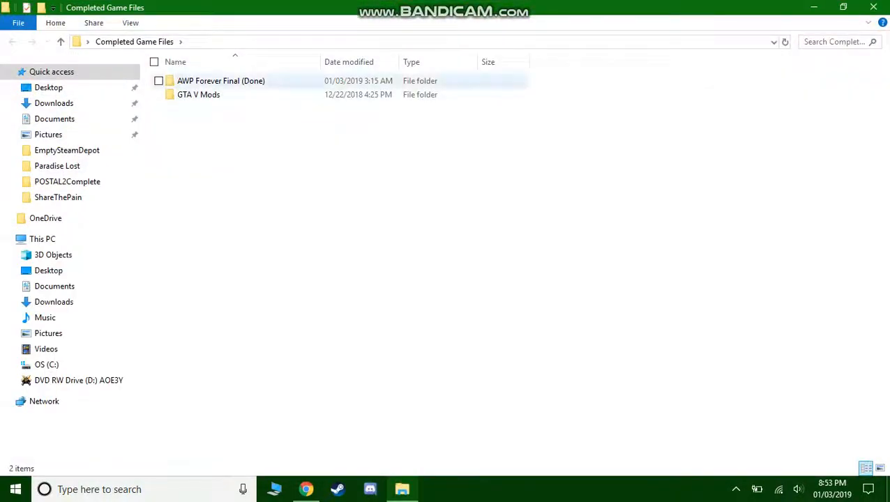
pyautogui.doubleClick(221, 80)
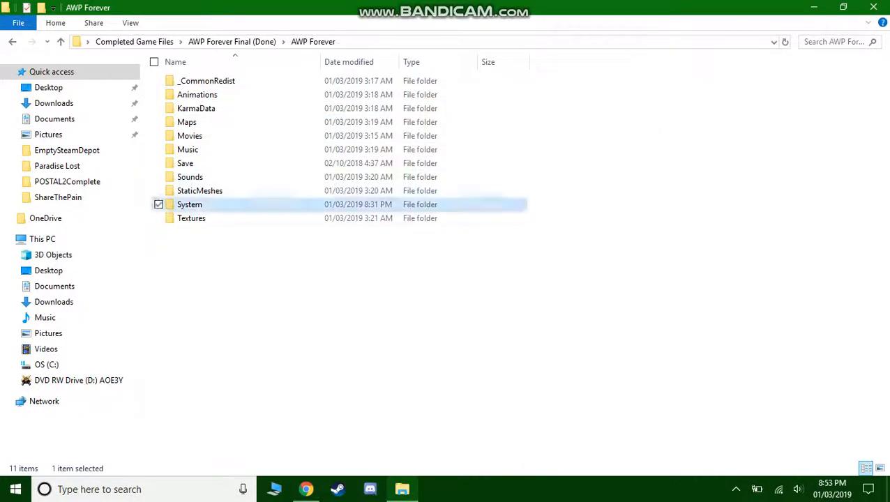
pyautogui.doubleClick(189, 204)
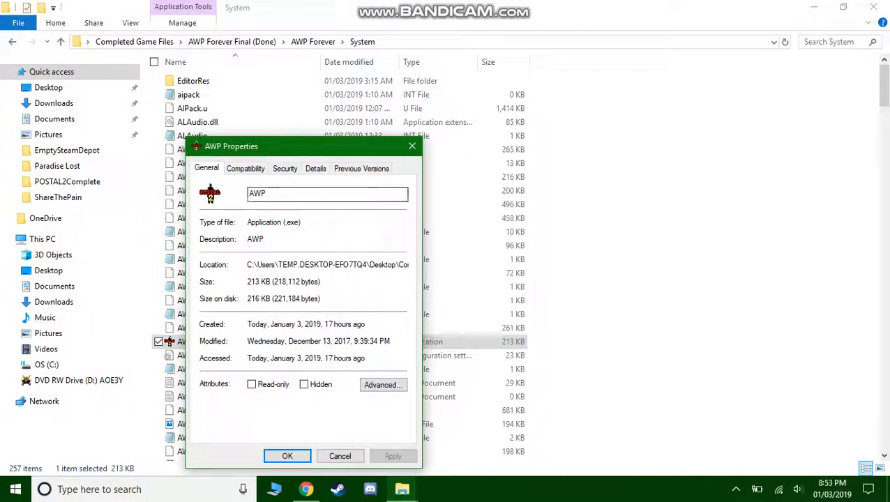
pyautogui.click(288, 454)
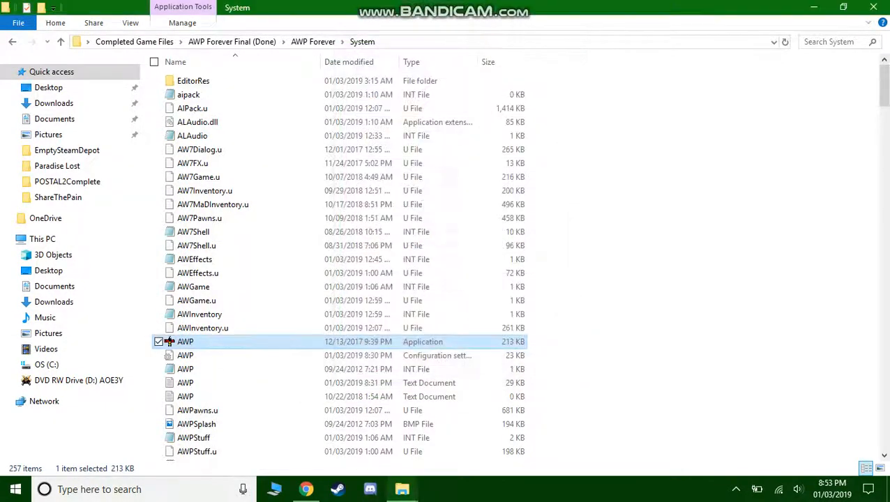
pyautogui.doubleClick(184, 341)
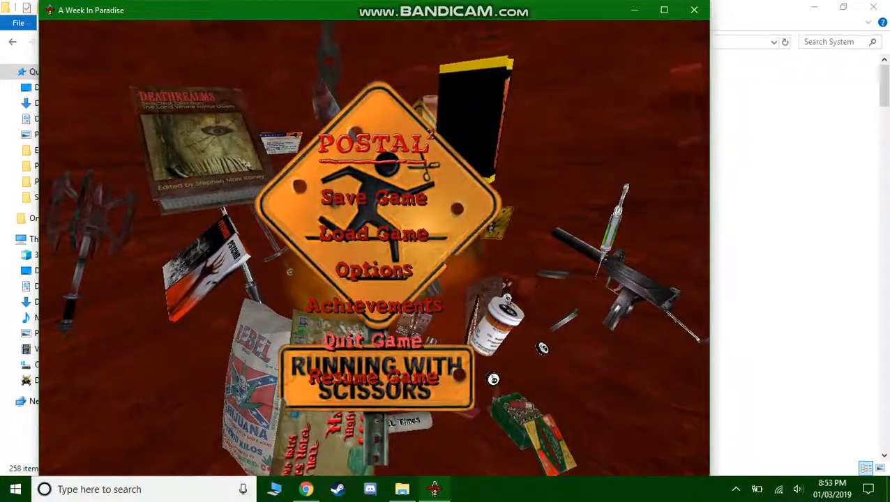
# Step: Quit the modded Postal 2 game to its main menu and exit it
pyautogui.click(375, 379)
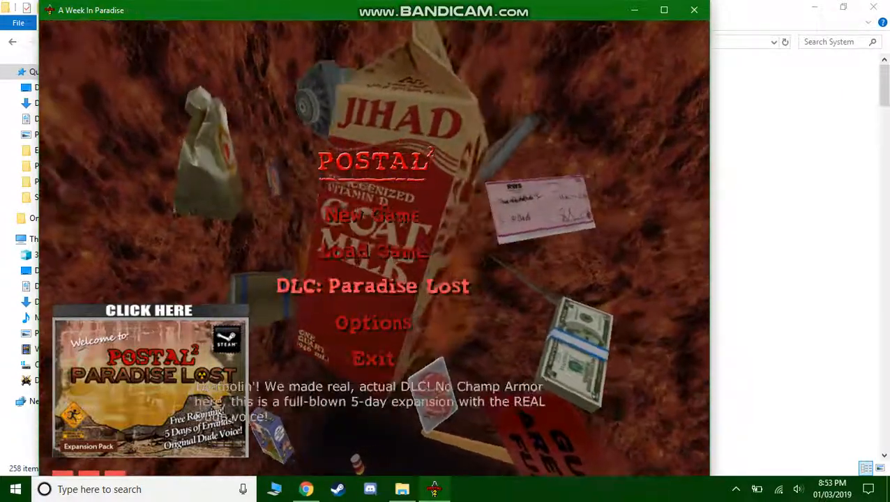
pyautogui.click(373, 357)
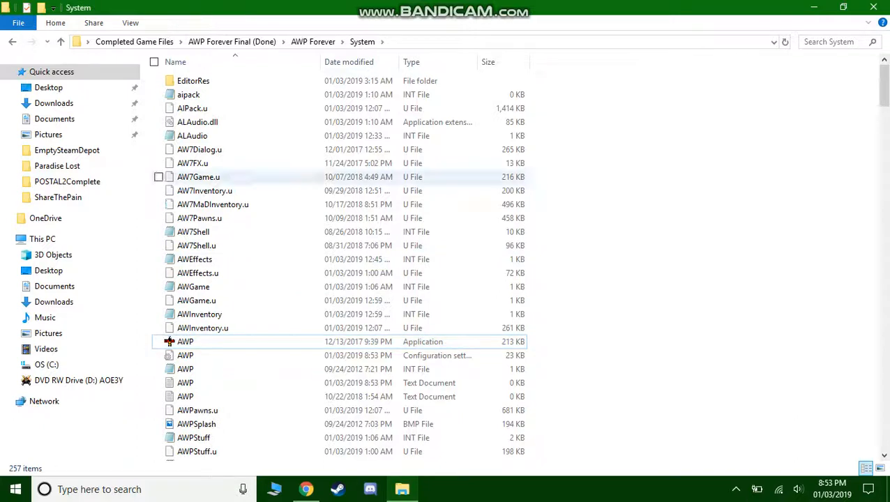
# Step: Go back up to AWP Forever Final (Done) and select the AWP Forever folder
pyautogui.click(11, 42)
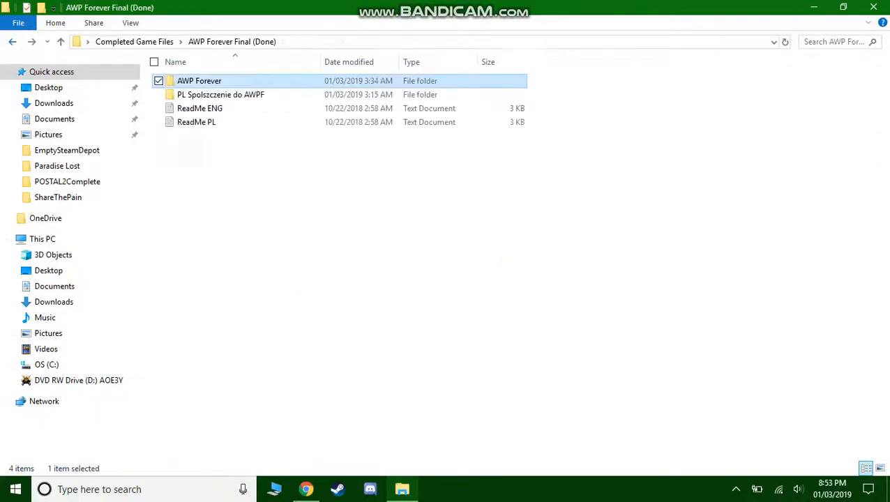
pyautogui.click(11, 42)
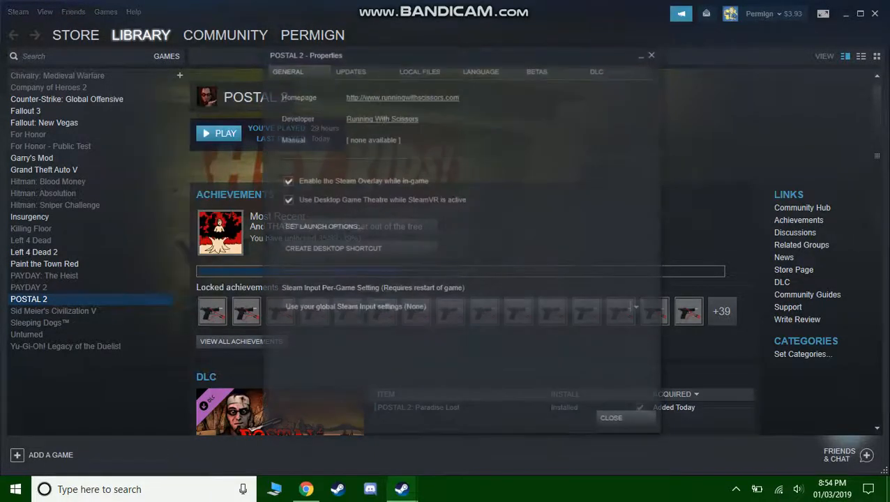
# Step: Show POSTAL 2's Local Files page in Steam and browse its installation folder
pyautogui.click(419, 70)
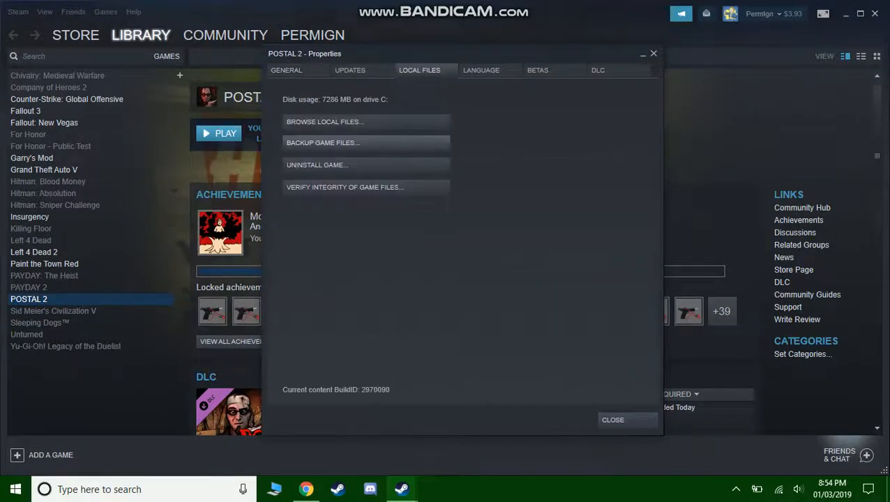
pyautogui.click(323, 121)
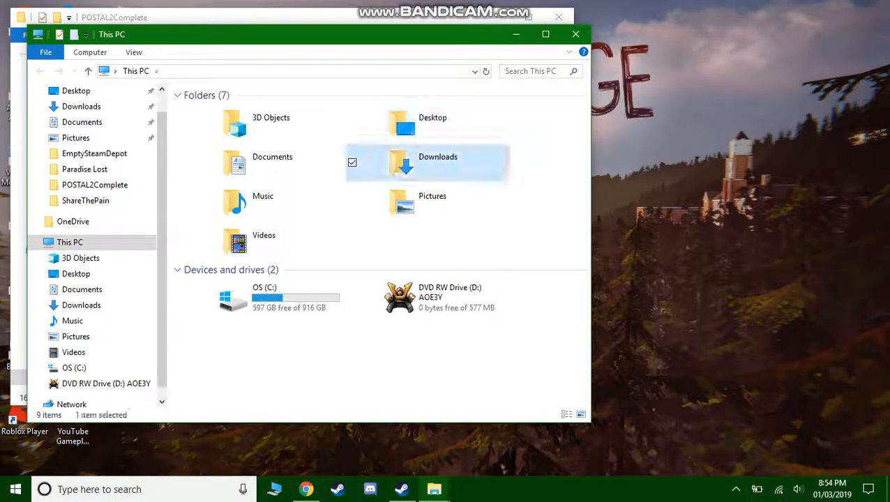
# Step: Place AWP Forever in Steam's POSTAL2Complete, then launch AWP.exe from its System folder
pyautogui.doubleClick(438, 162)
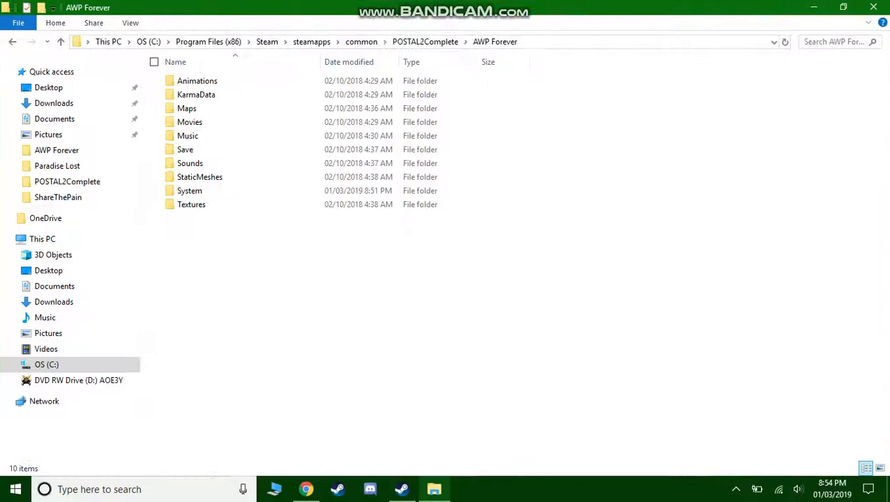
pyautogui.doubleClick(189, 190)
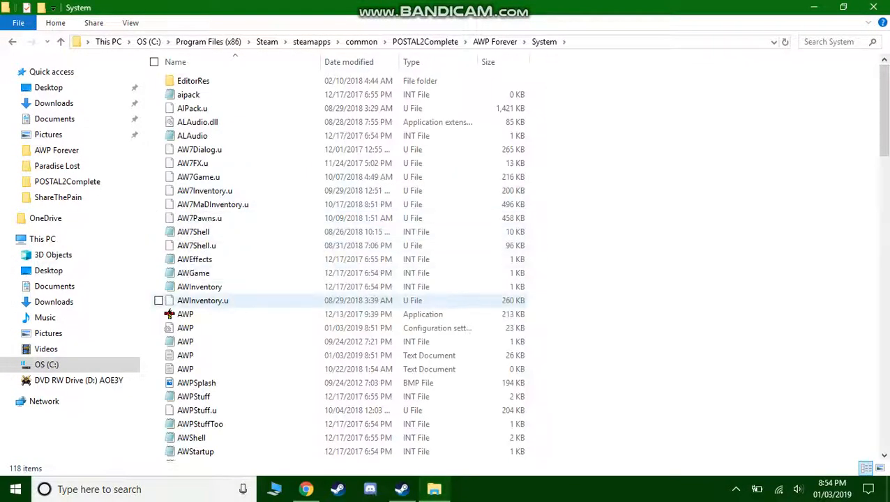
pyautogui.click(184, 314)
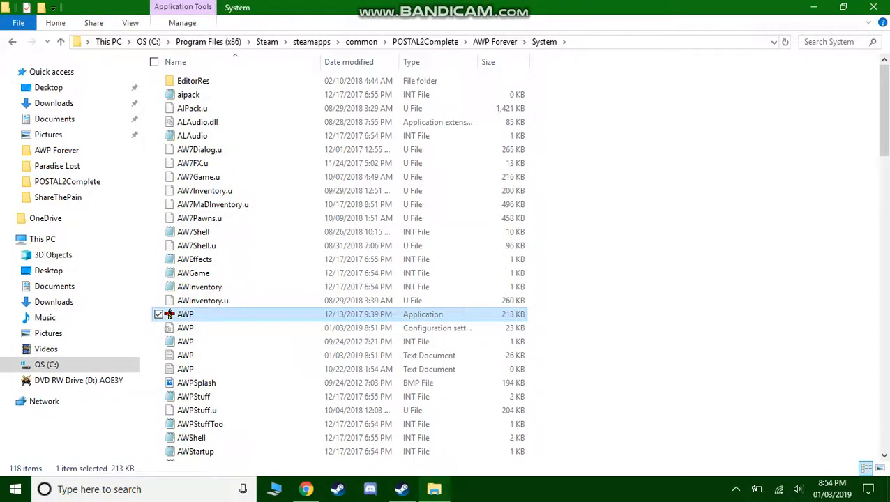
pyautogui.doubleClick(184, 313)
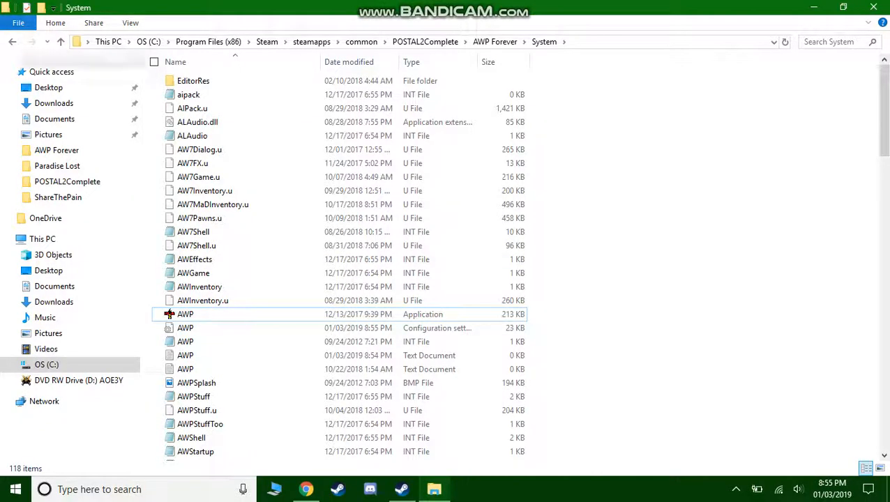
pyautogui.moveTo(11, 42)
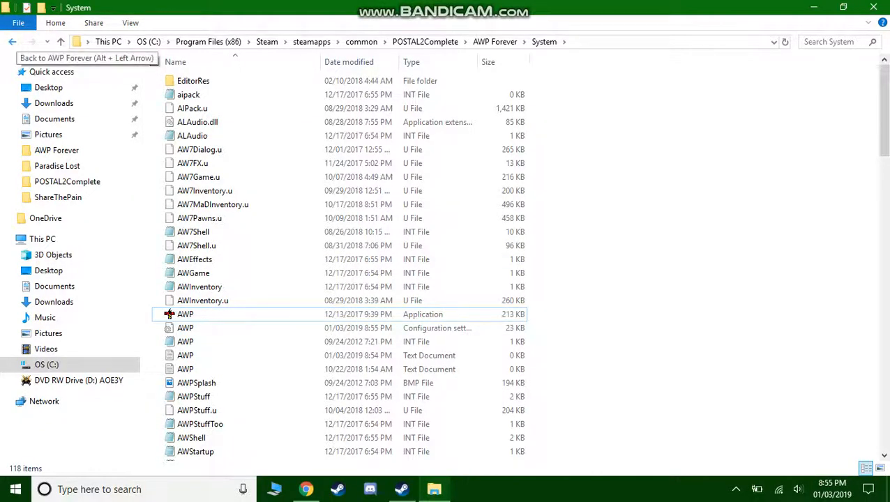